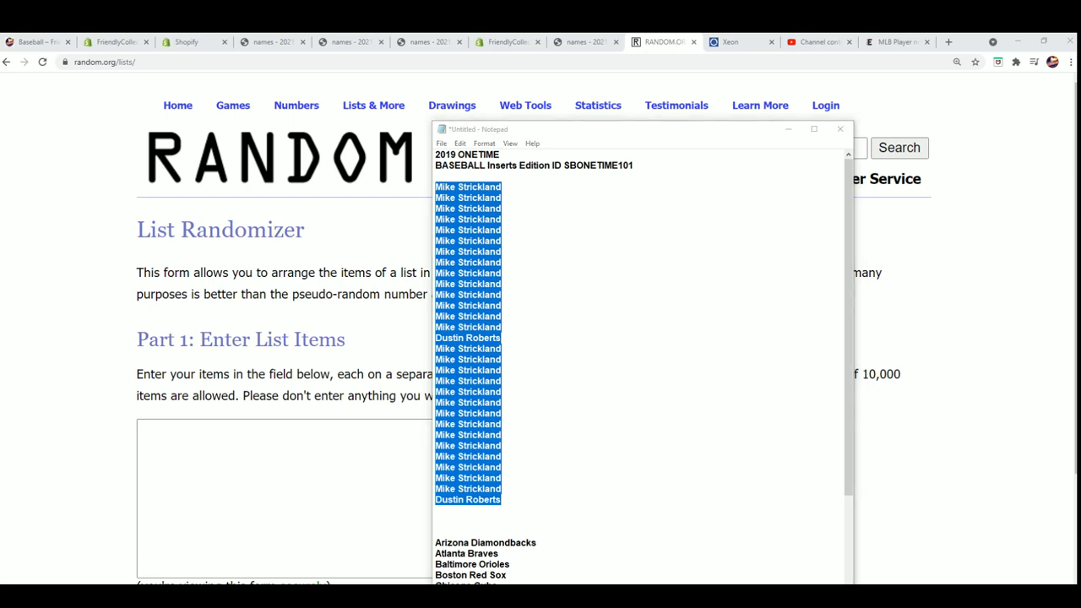
Delete the note sentence between the owner names and the team list in Notepad
click(437, 521)
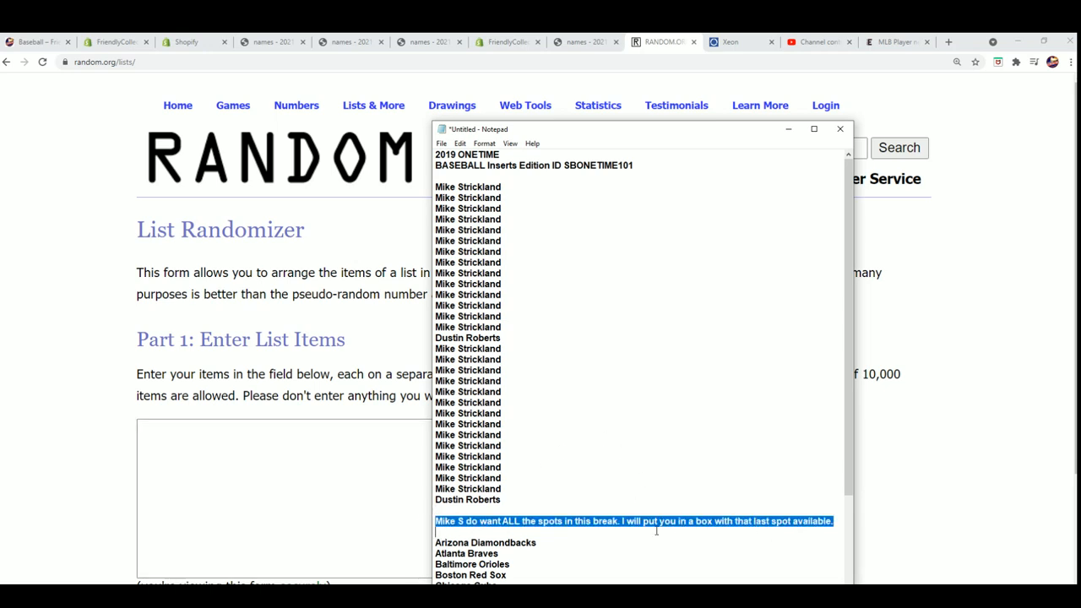
mouse_move(526, 246)
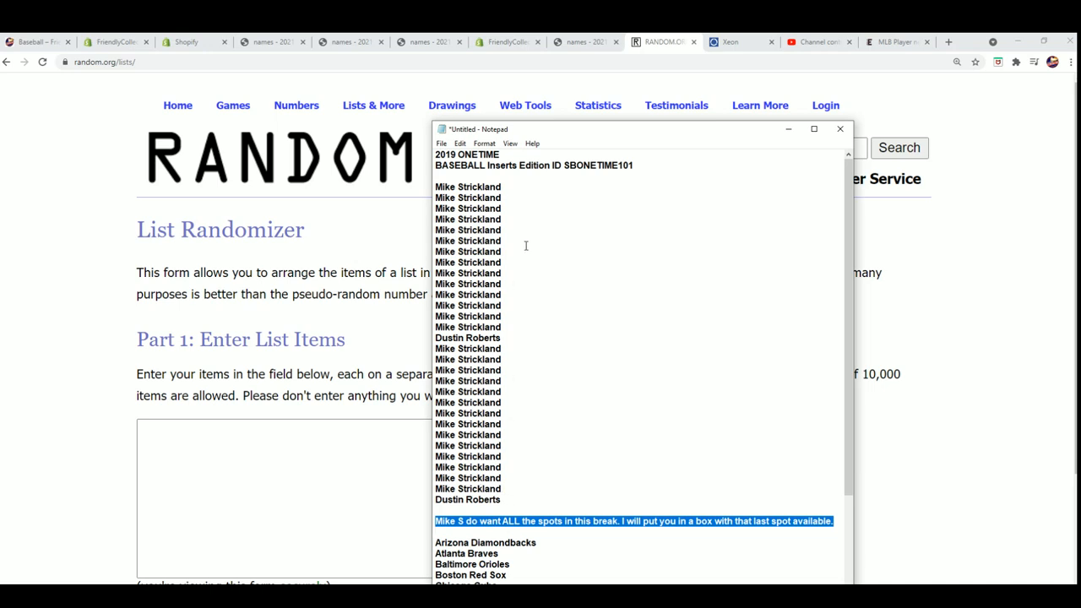
mouse_move(608, 295)
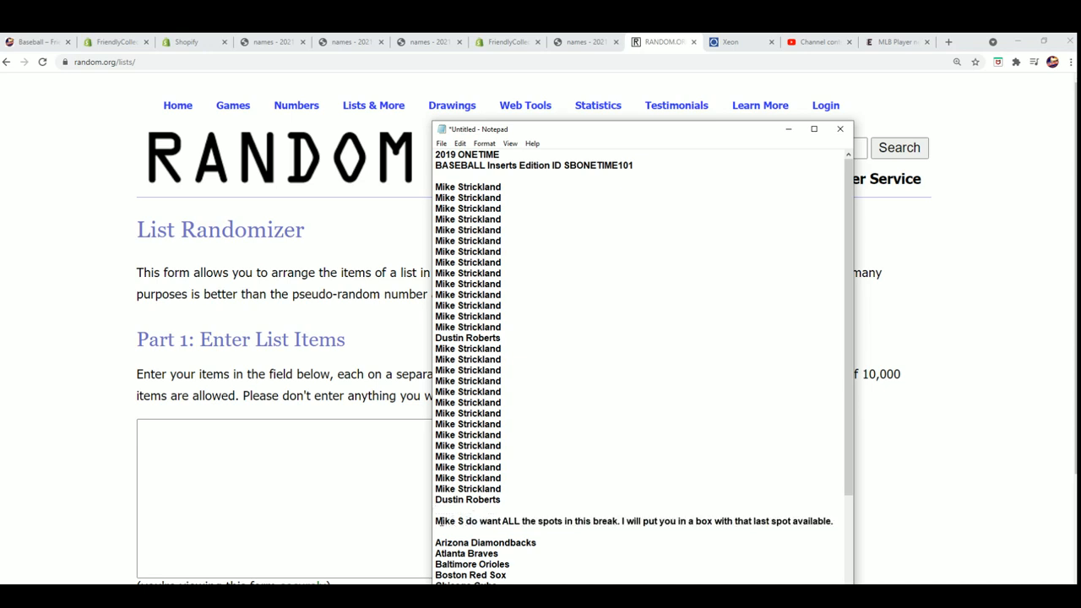
drag(436, 521, 476, 522)
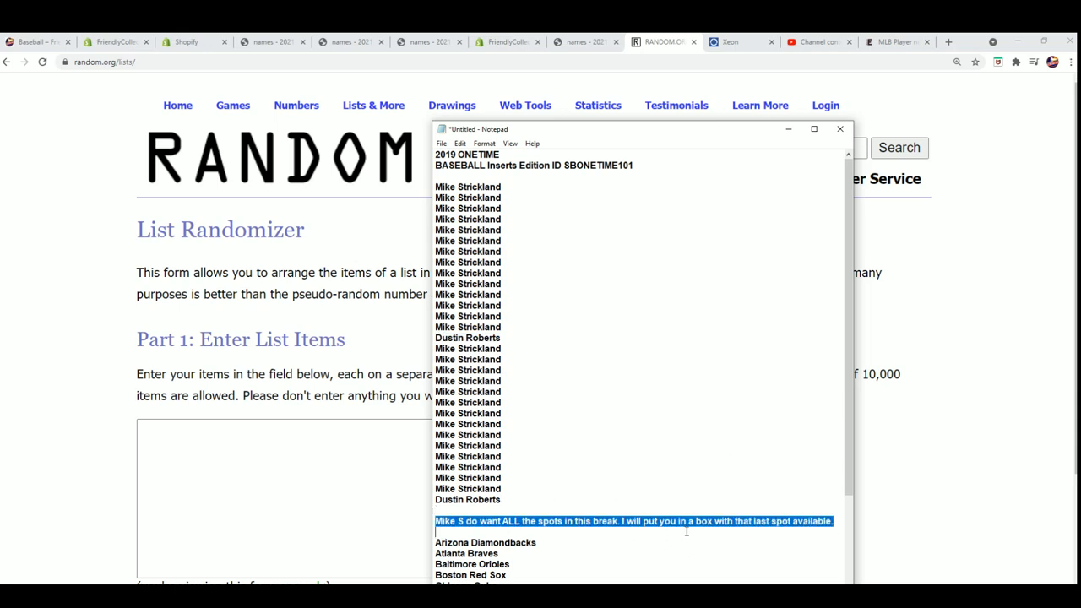
click(589, 509)
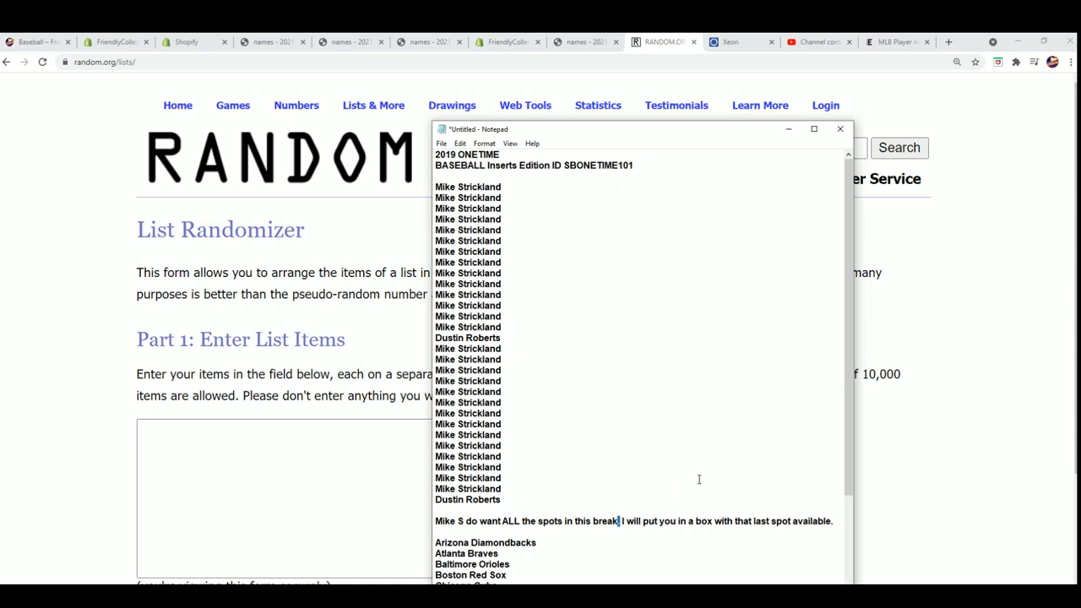
text(?)
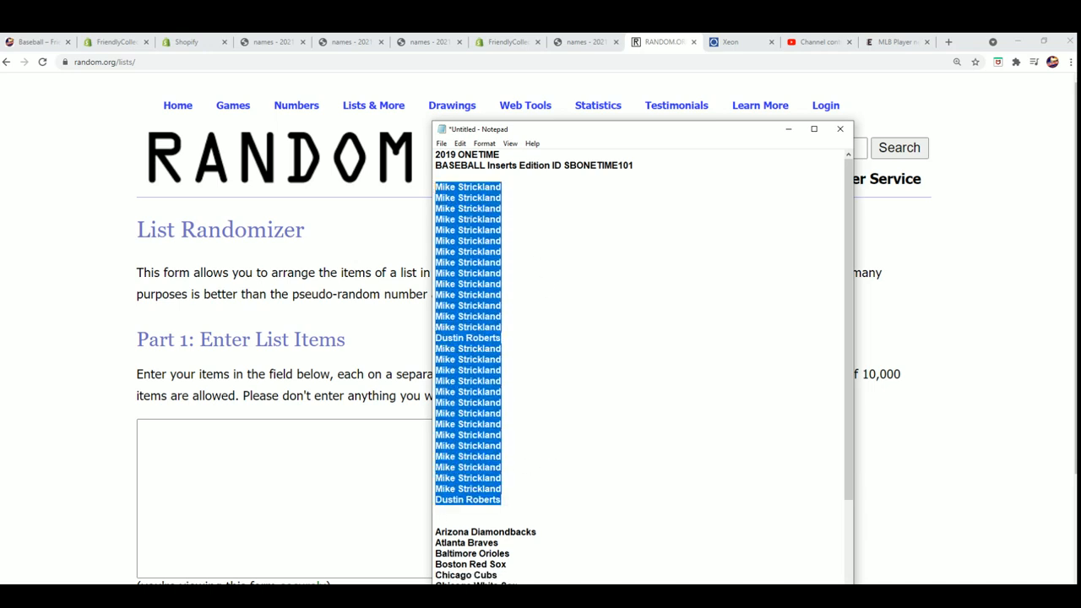
Paste the 30 owner names into the List Randomizer and shuffle them several times
right_click(222, 432)
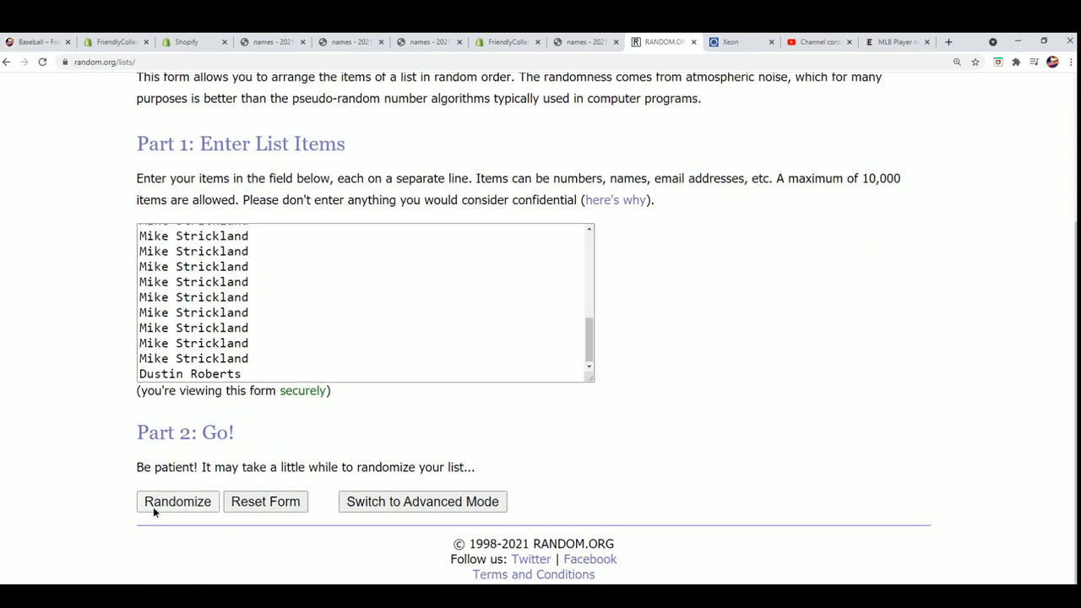
click(178, 502)
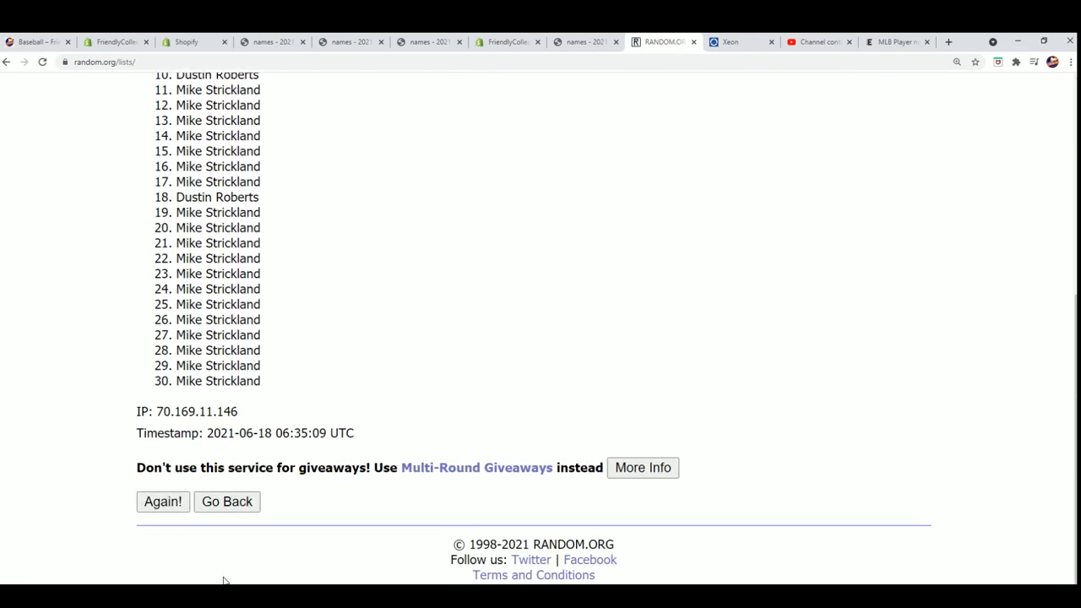
mouse_move(164, 491)
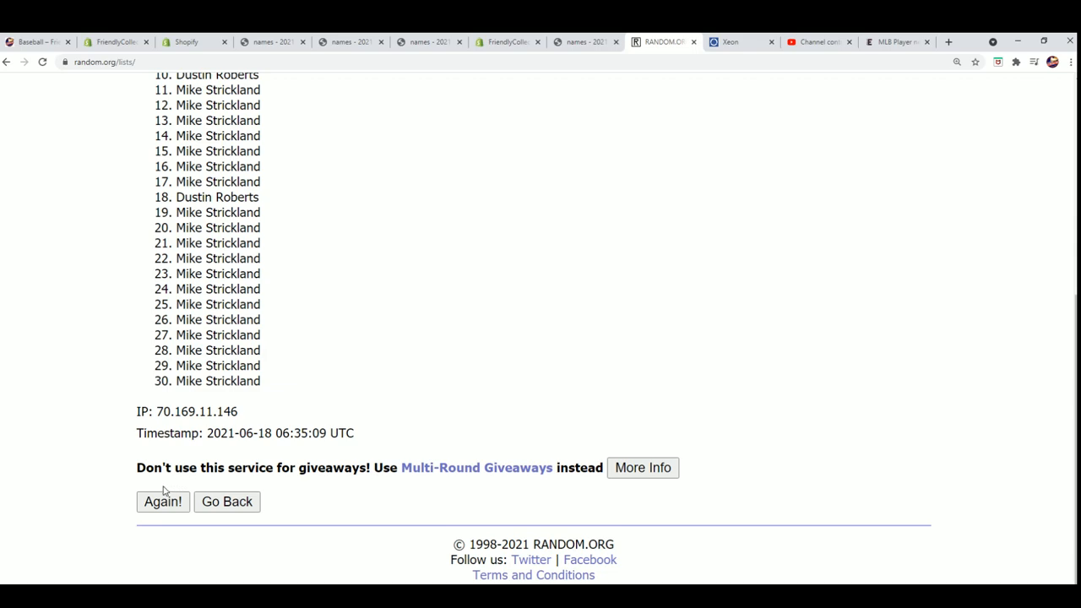
click(163, 501)
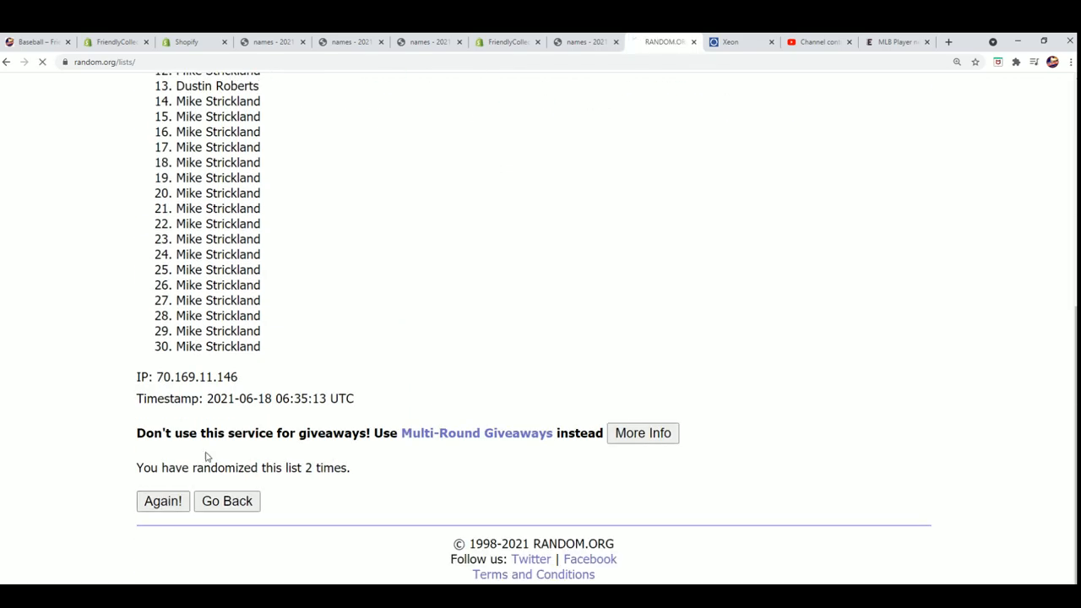
click(163, 501)
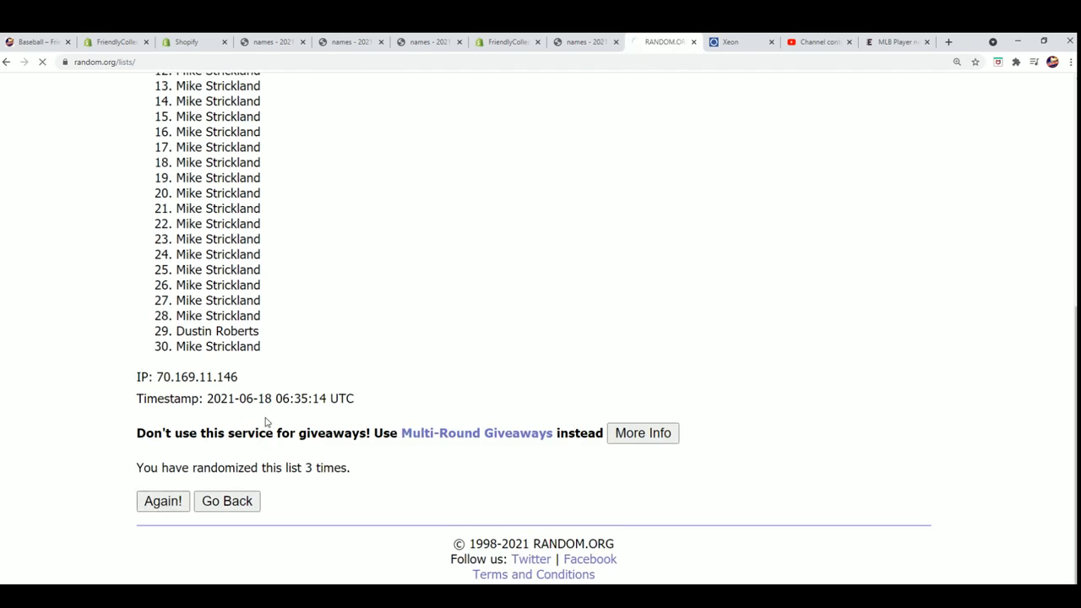
click(163, 500)
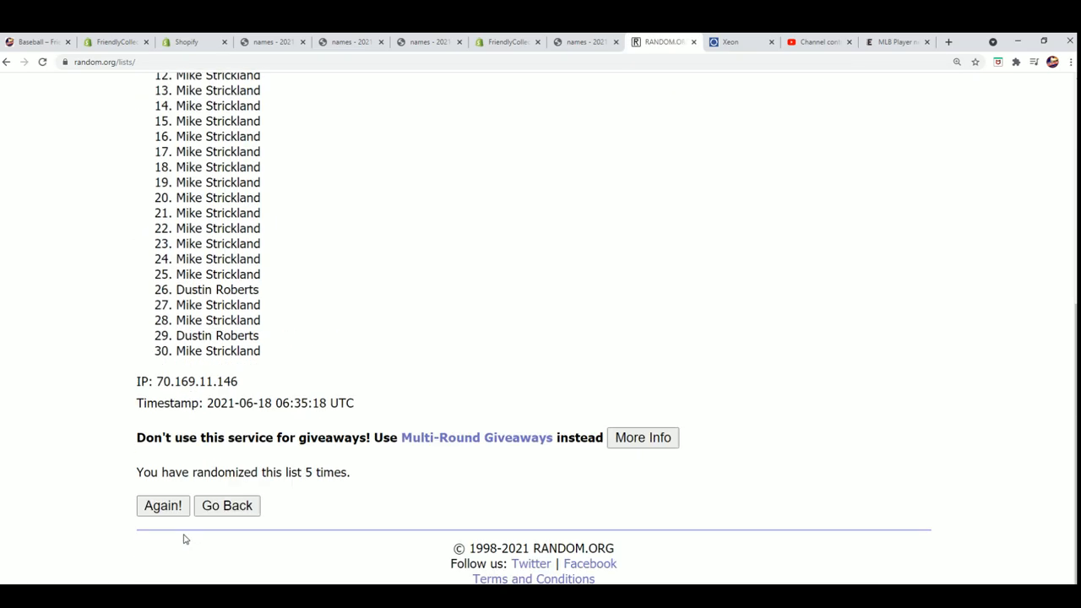
Shuffle the owner names twice more and copy the randomized list
click(162, 506)
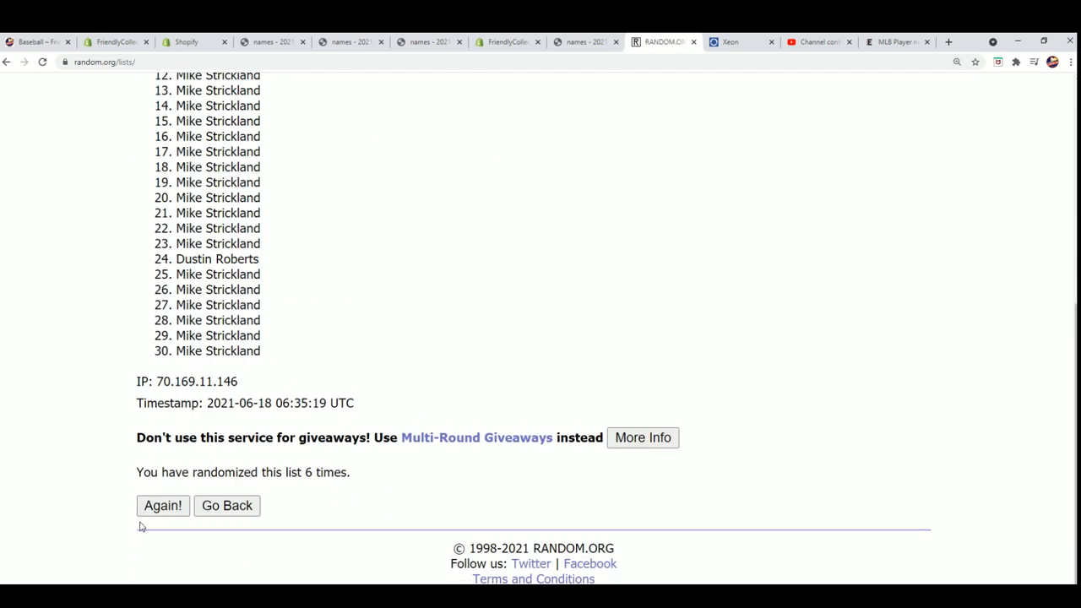
click(163, 506)
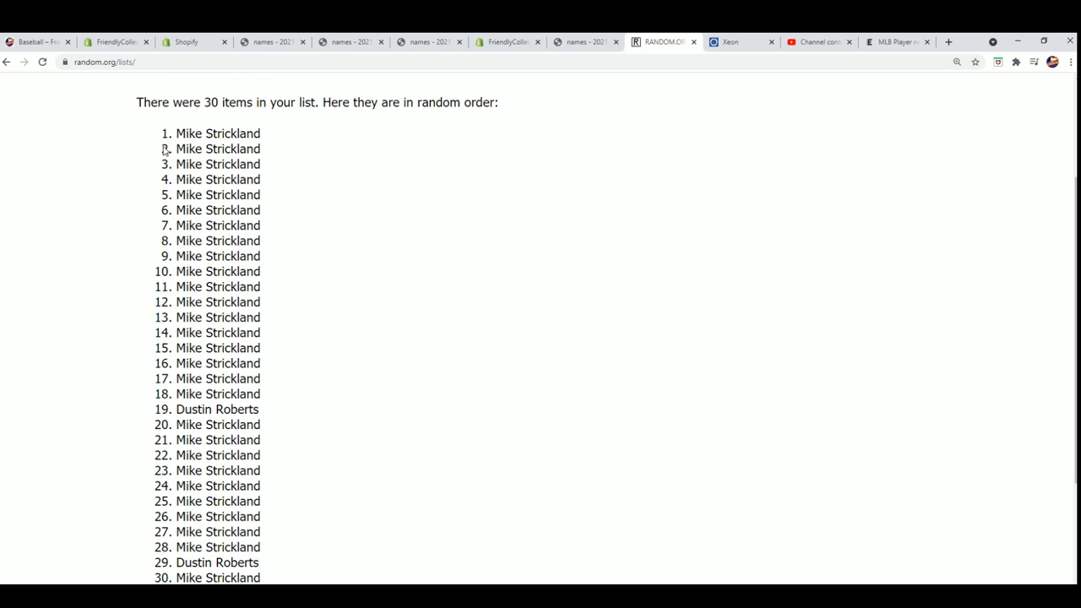
right_click(249, 480)
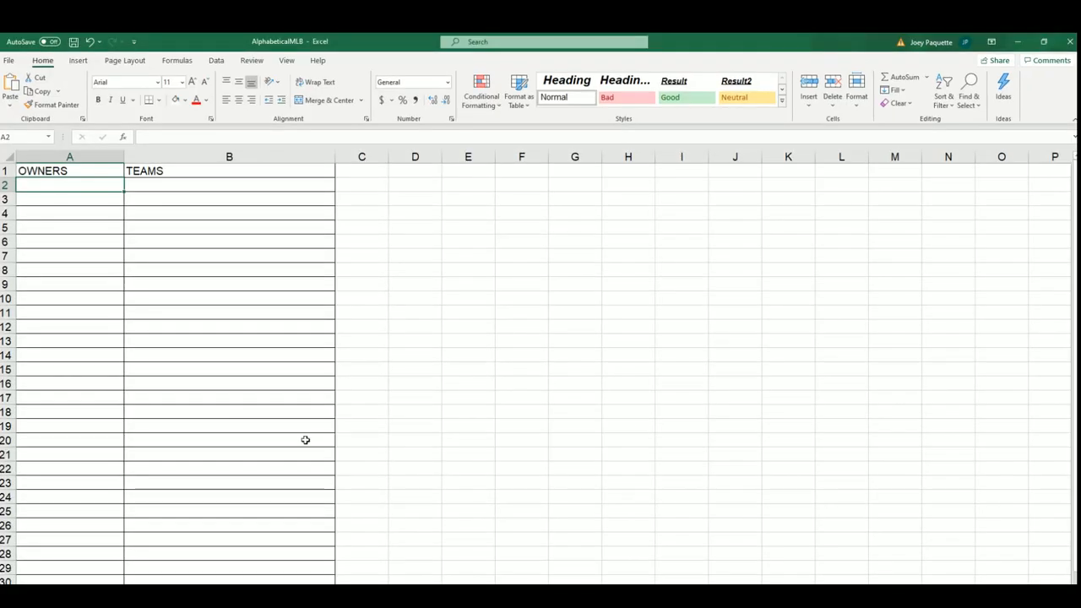
Paste the randomized owner names into A2 as plain text with Paste Special
right_click(67, 184)
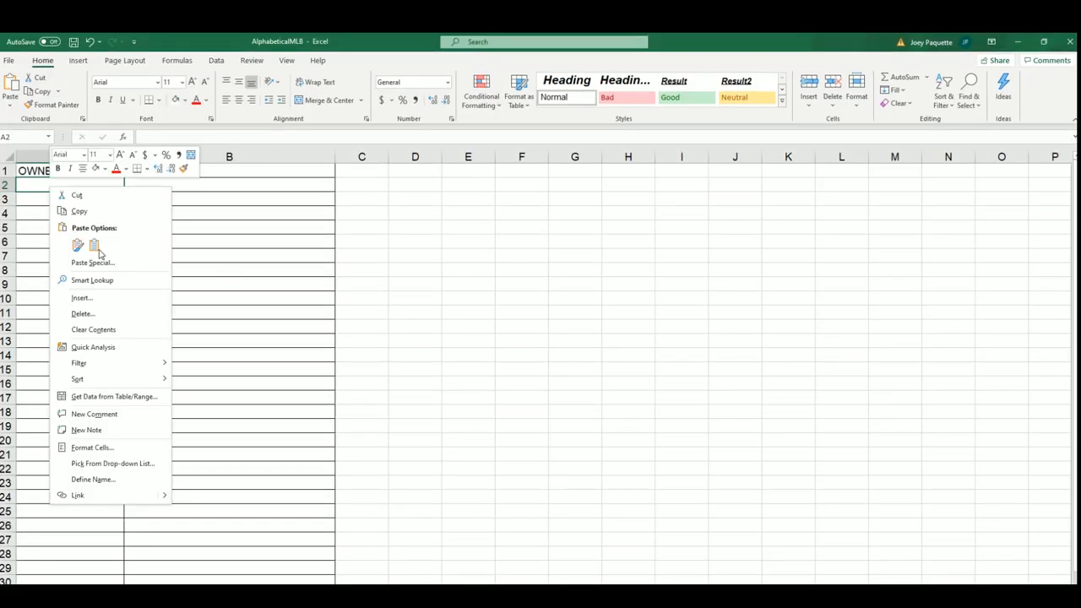
click(92, 262)
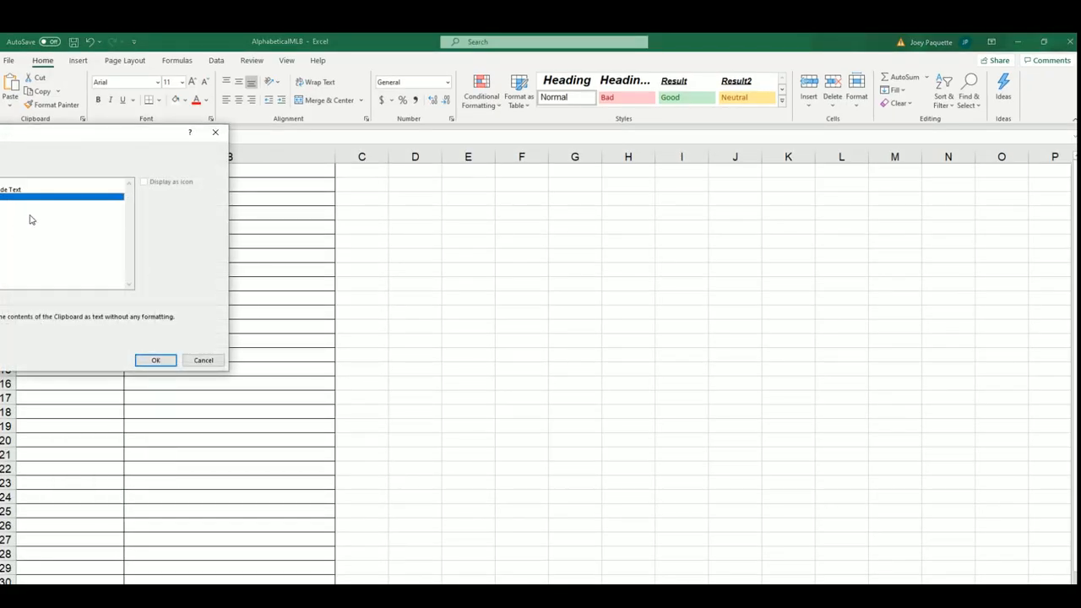
click(155, 360)
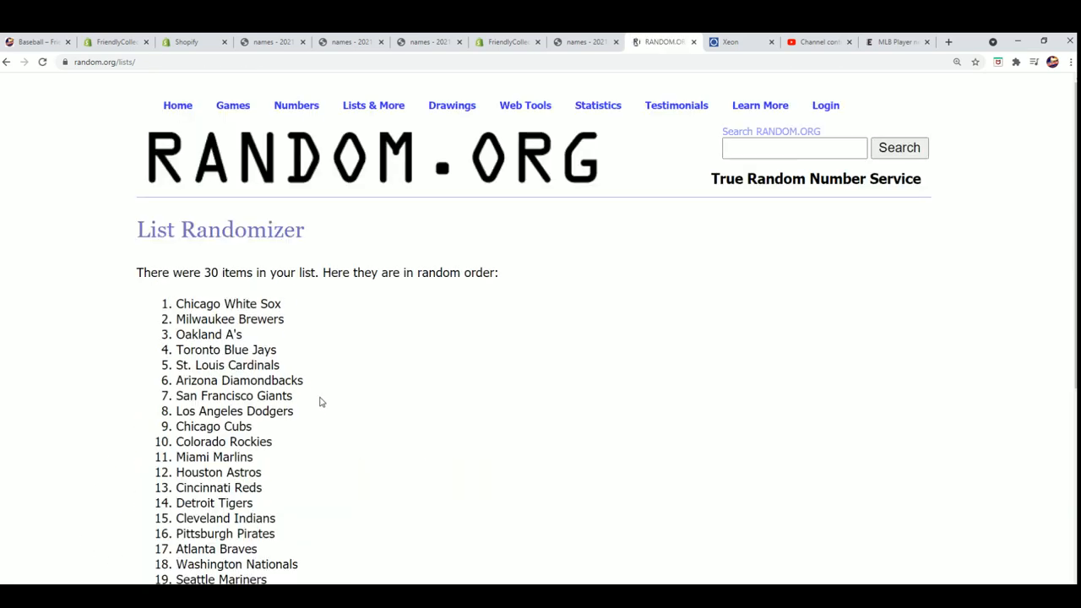
Reshuffle the 30 MLB teams until Pittsburgh Pirates leads, then copy the list
scroll(down, 3)
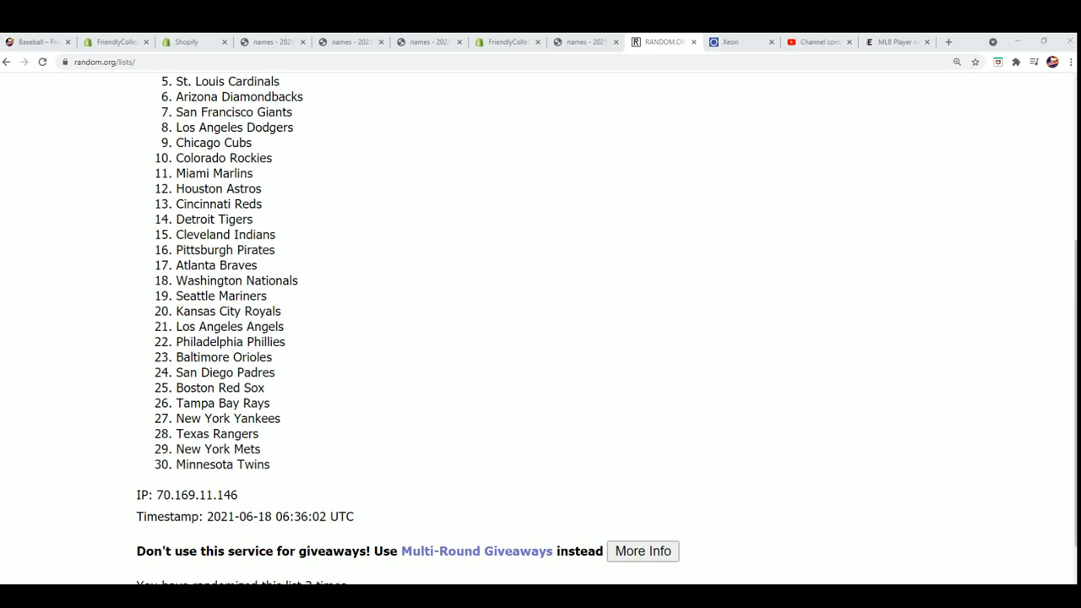
mouse_move(986, 317)
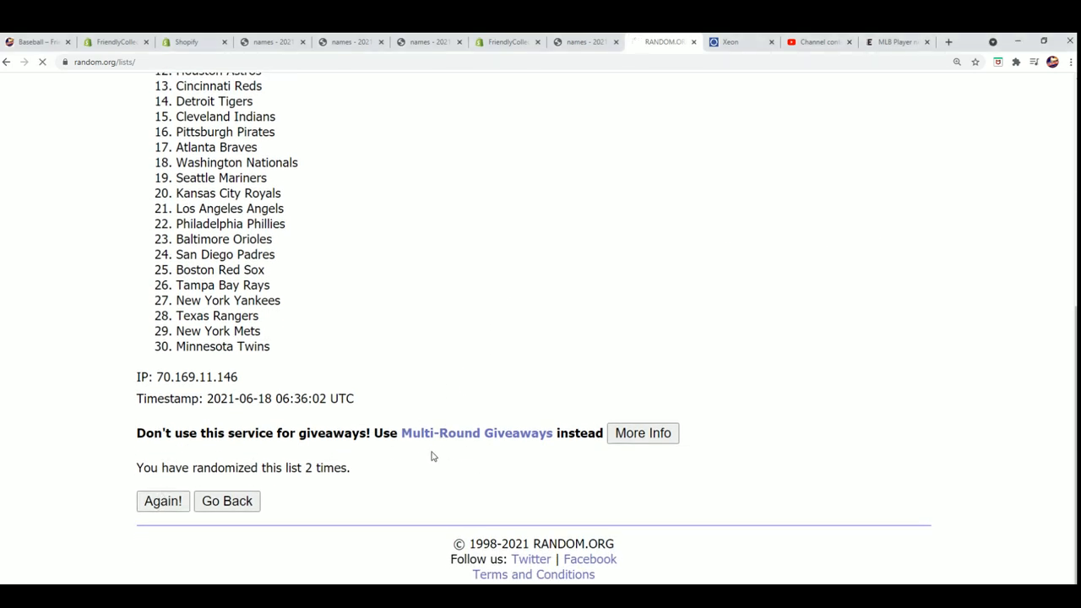
click(163, 501)
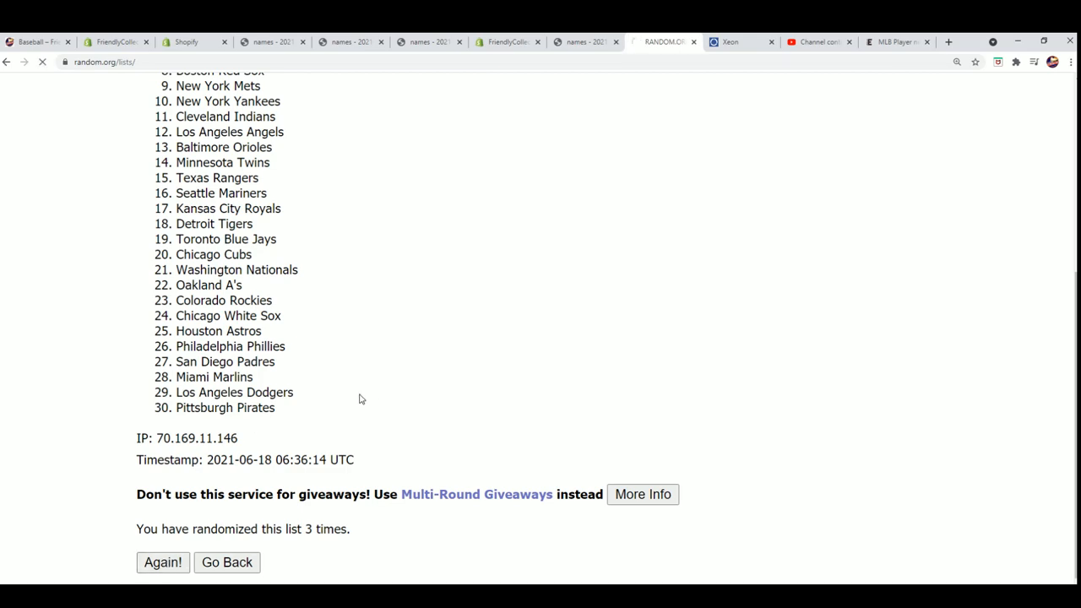
click(162, 563)
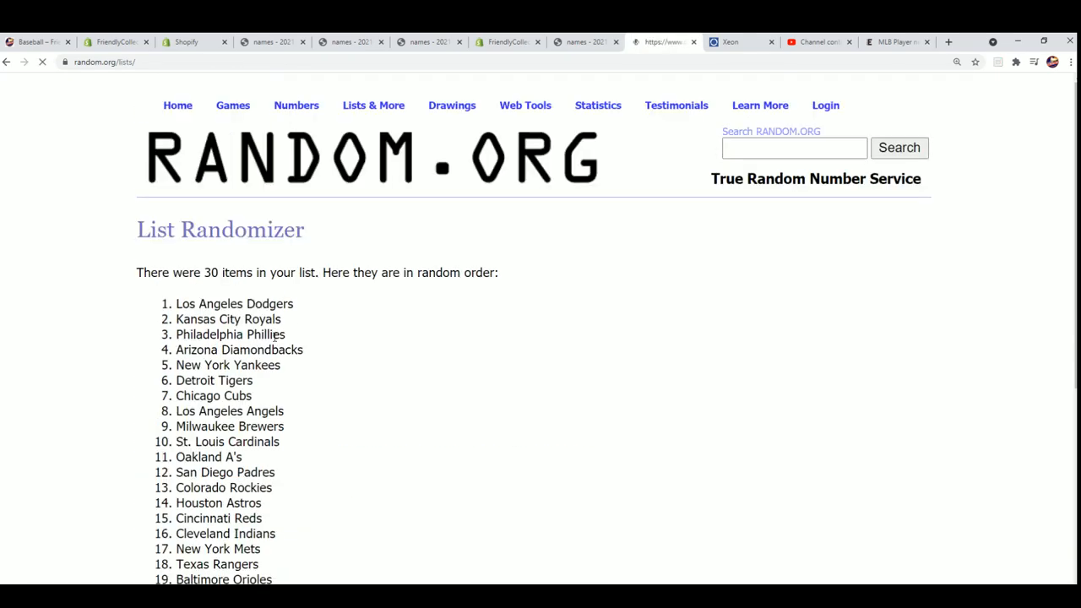
scroll(down, 3)
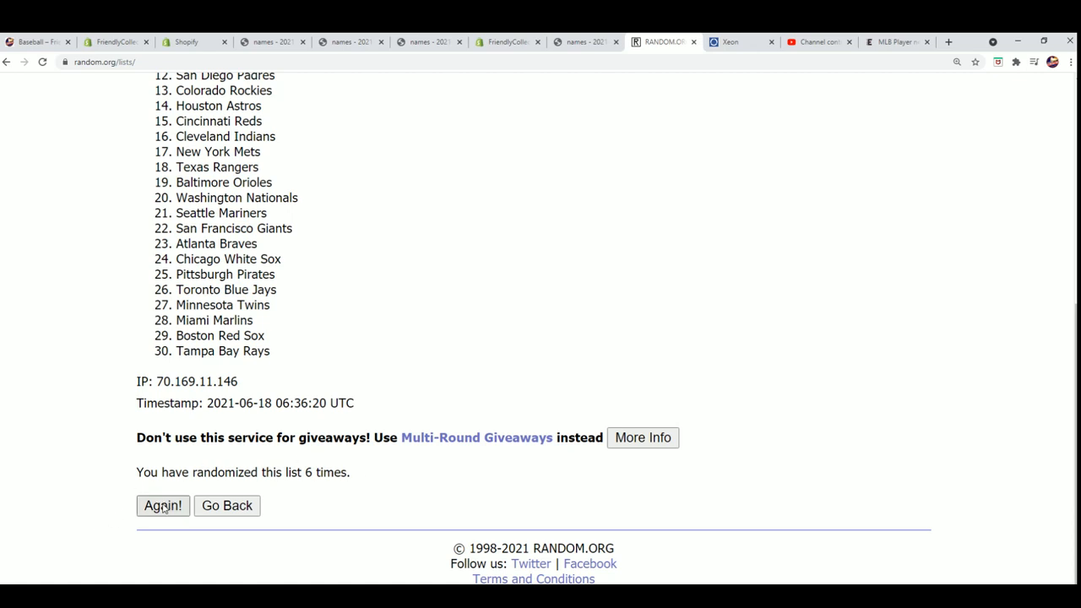
click(162, 506)
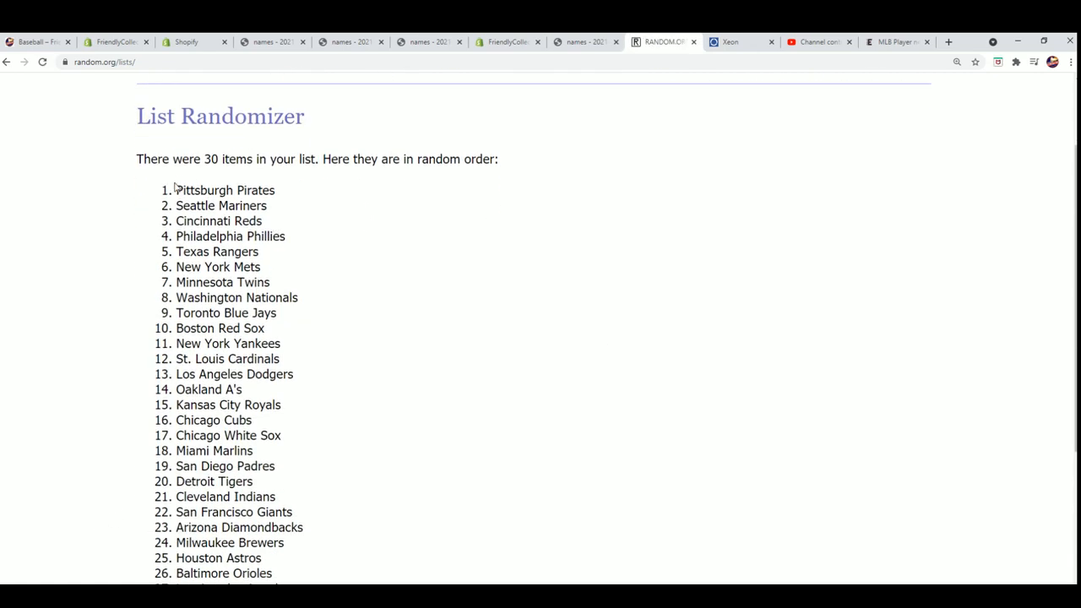
right_click(253, 460)
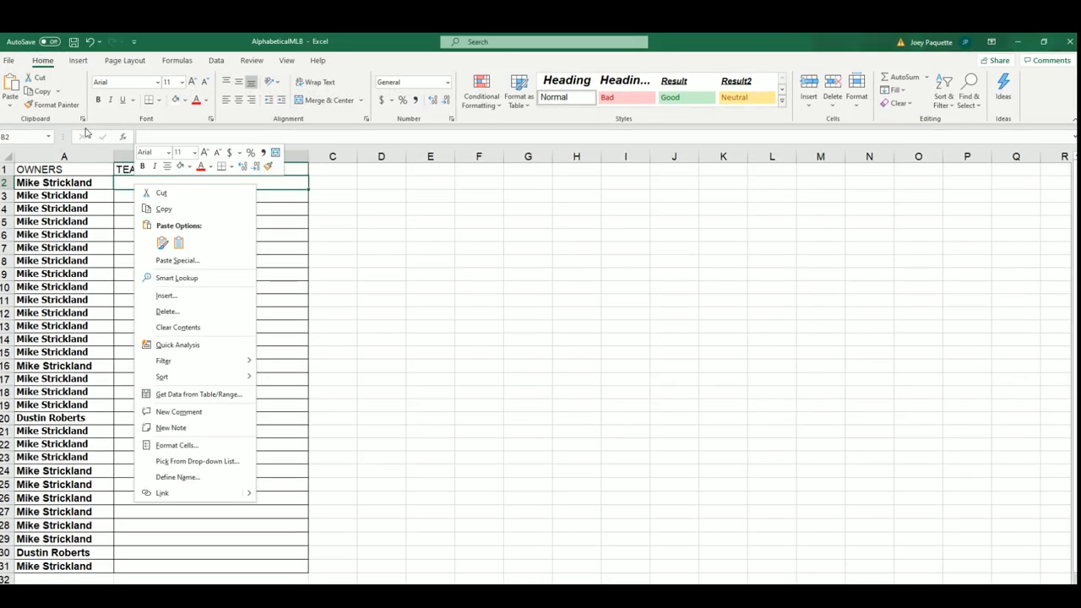
Paste the randomized teams into column B as Text, Pittsburgh Pirates through Colorado Rockies
click(177, 261)
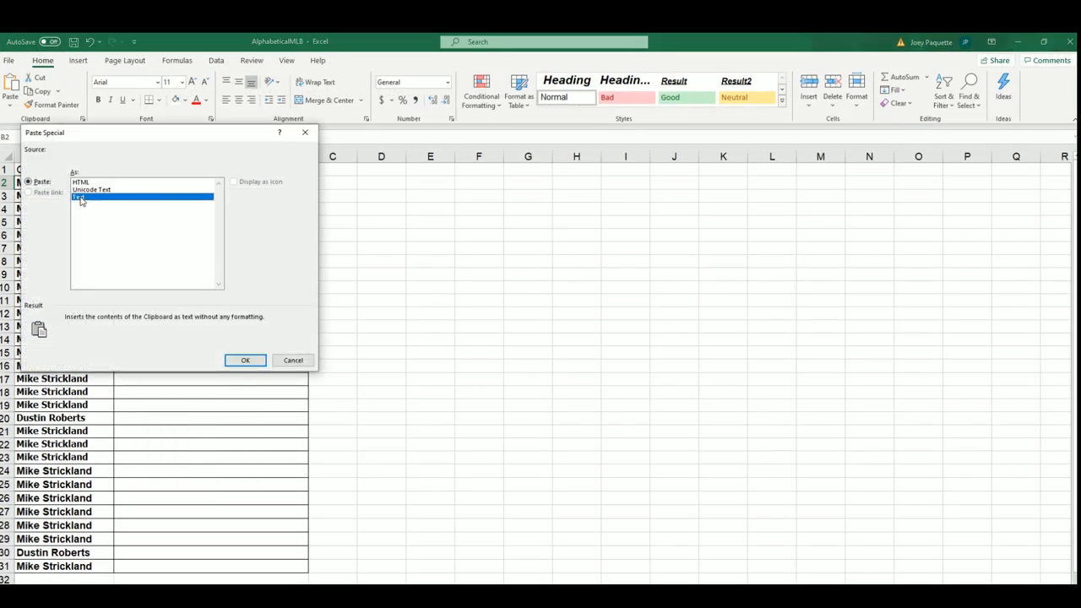
click(245, 360)
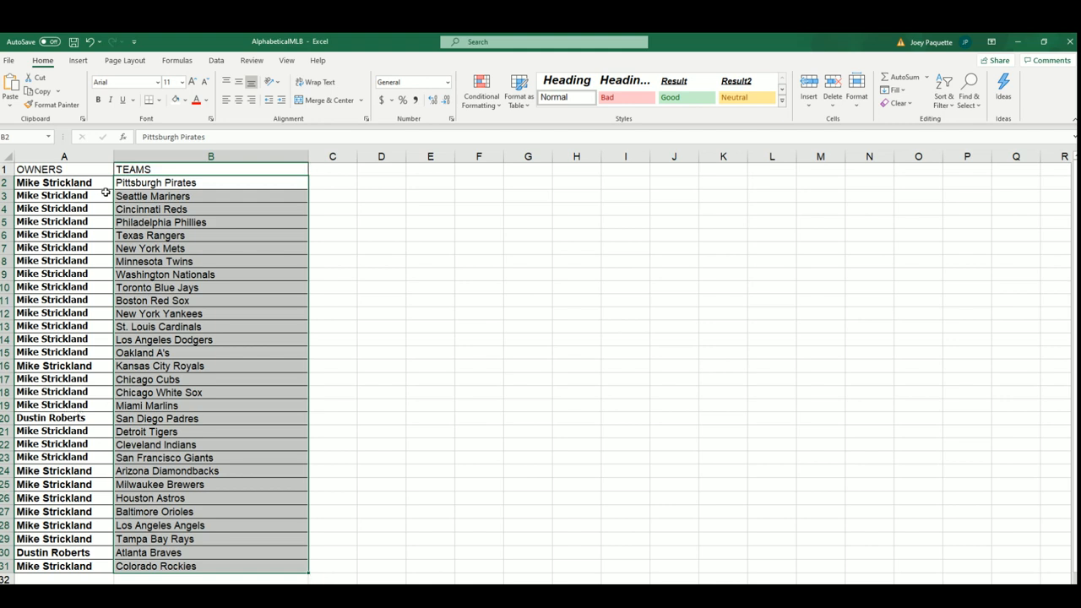
mouse_move(96, 365)
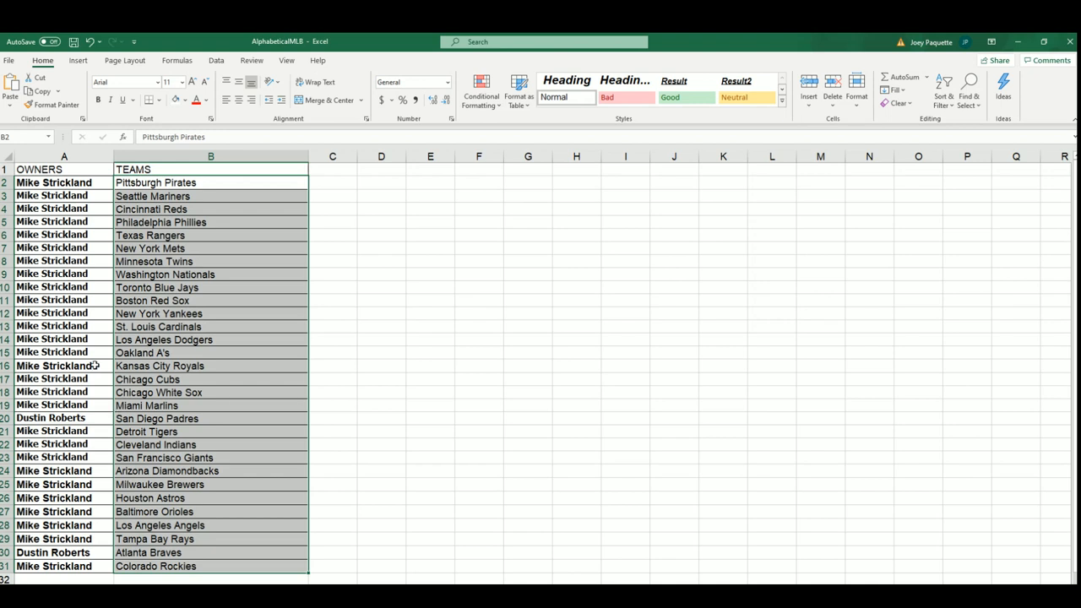
mouse_move(172, 470)
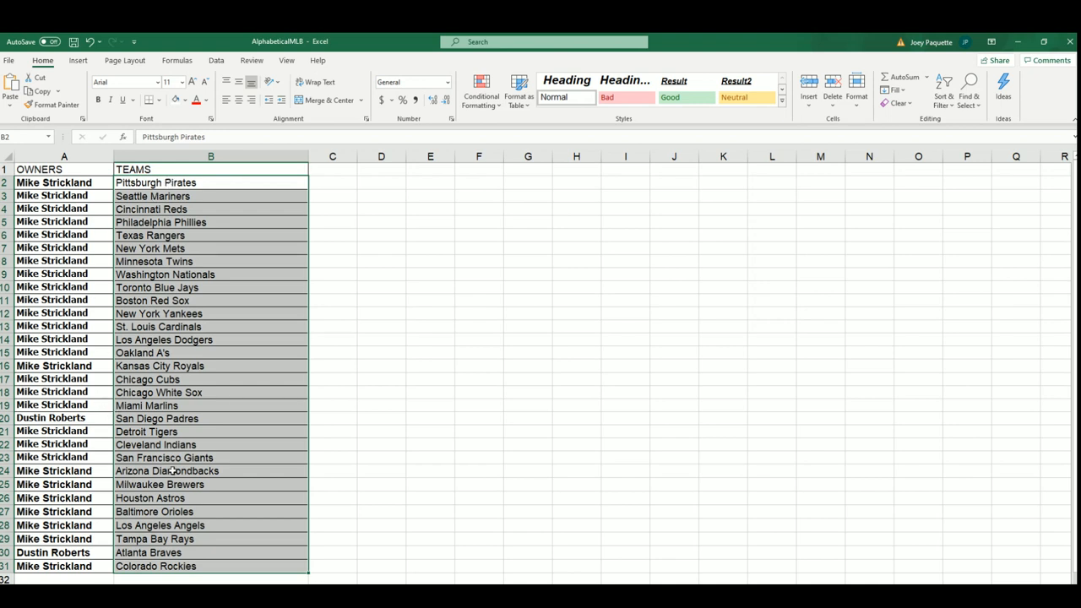
mouse_move(255, 439)
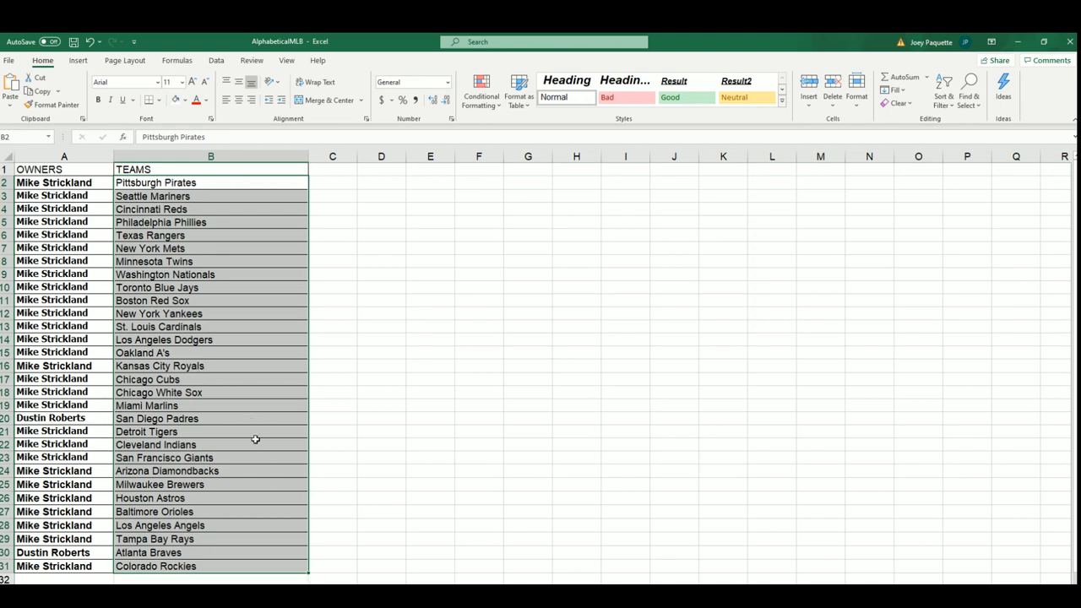